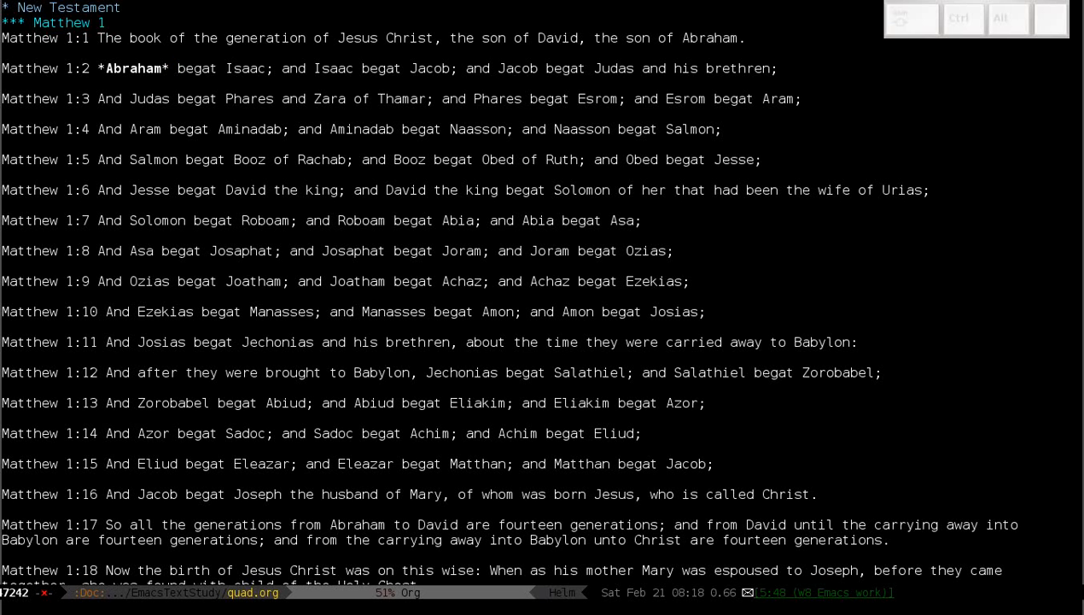
Add a slash emphasis marker in the Matthew 1 verses.
{"action": "type", "text": "/"}
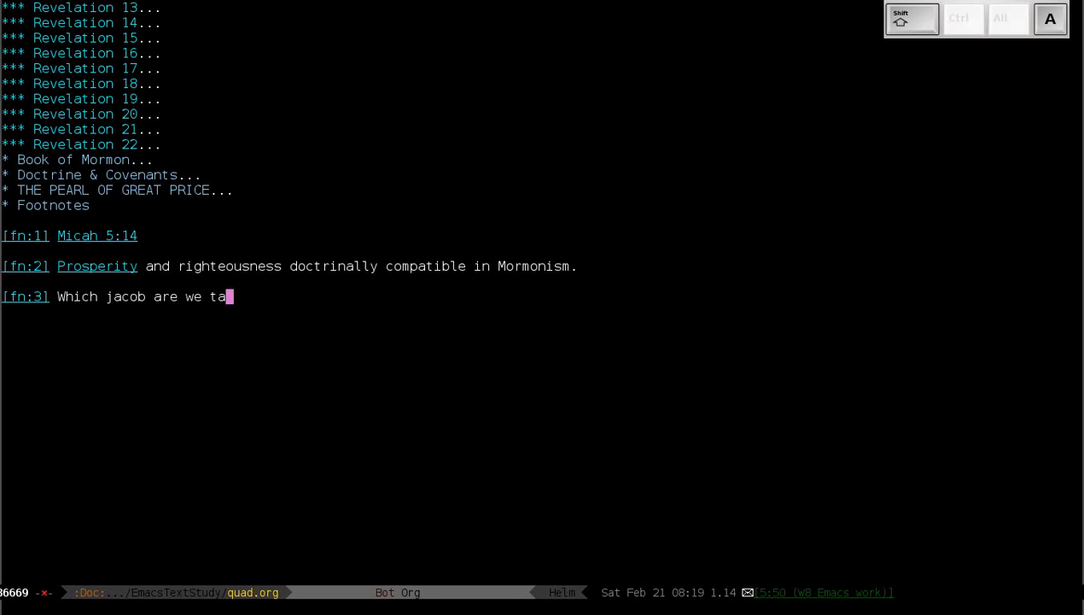
Complete footnote 3: 'Which jacob are we talking about? Father Jacob the Patriarch.'.
{"action": "type", "text": "lking about?"}
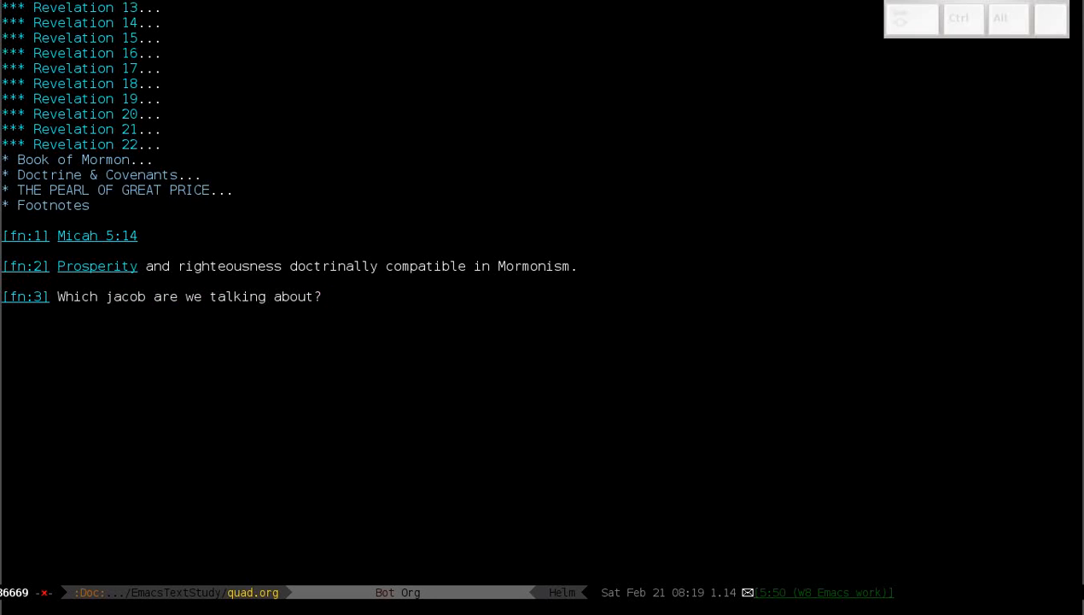
{"action": "type", "text": "Fat"}
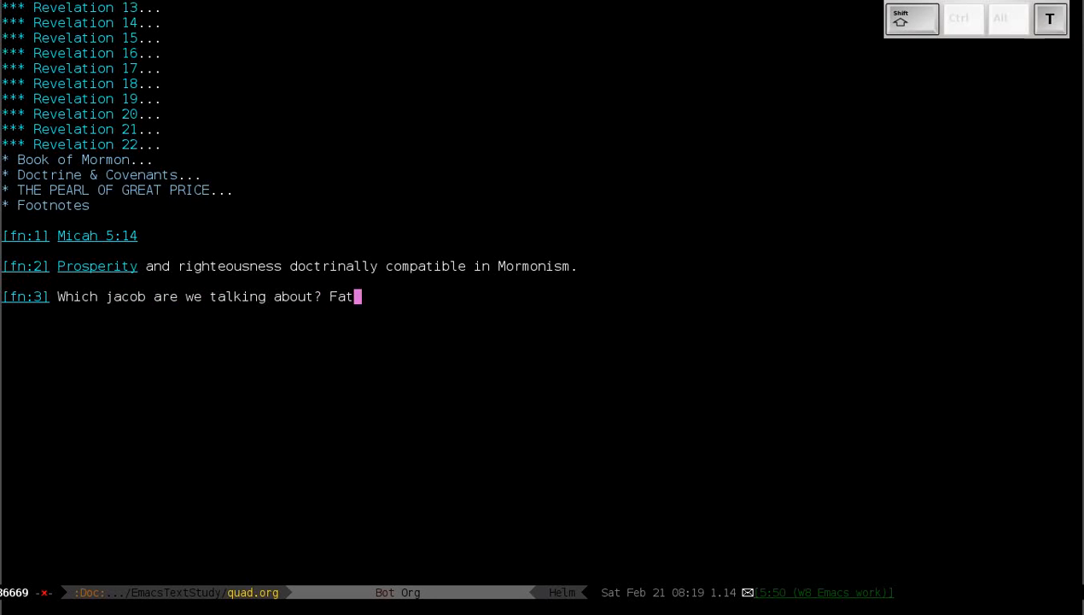
{"action": "type", "text": "her Jacob"}
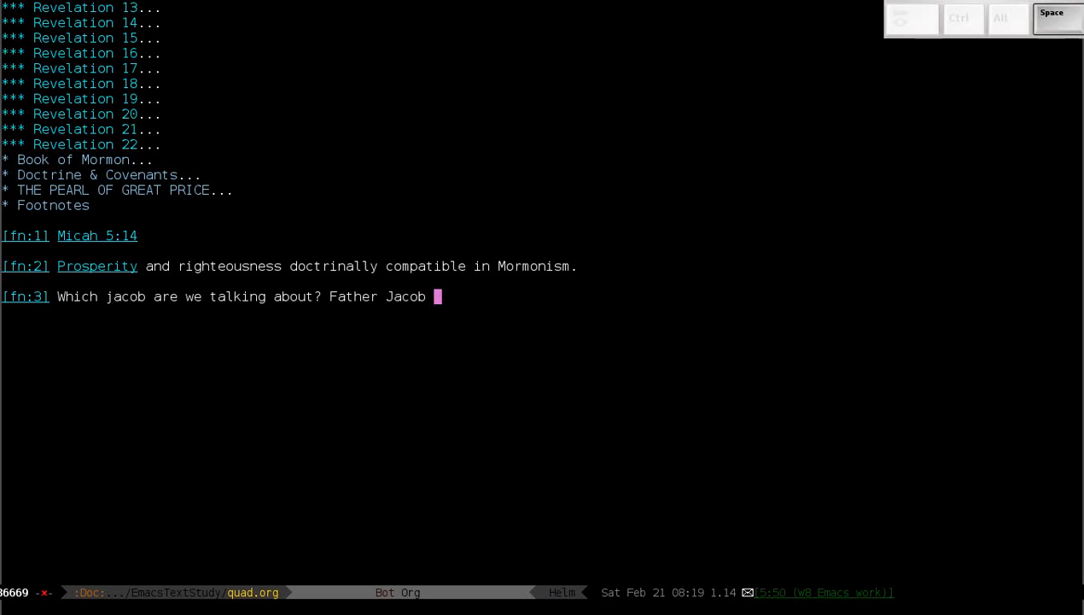
{"action": "type", "text": "the Patriarch."}
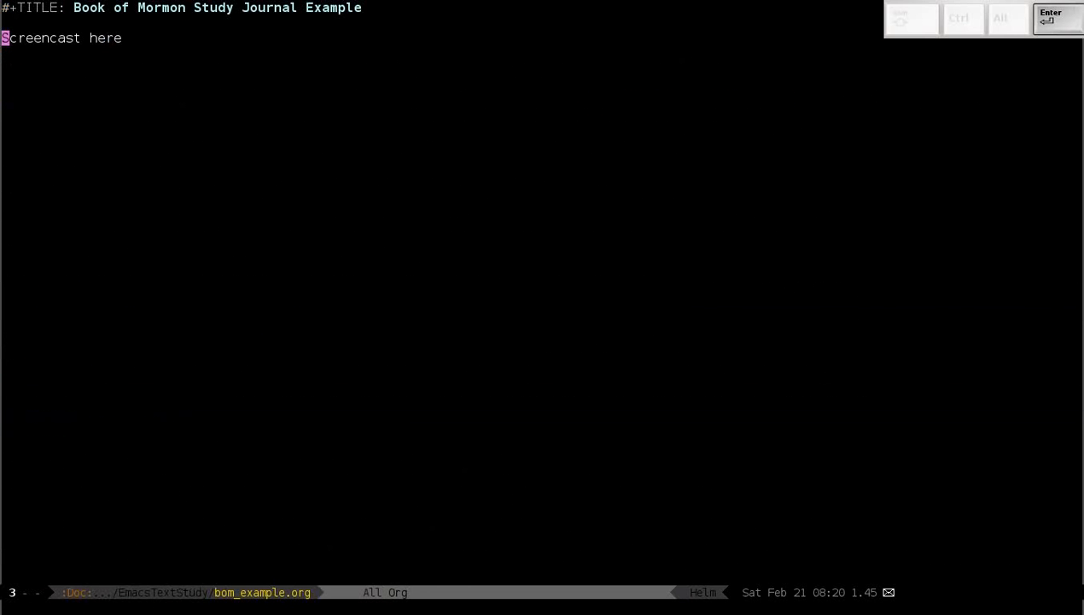
Open a line above 'Screencast here' for the Matthew 1 link, then show the uploaded videos list.
{"action": "key", "text": "Return"}
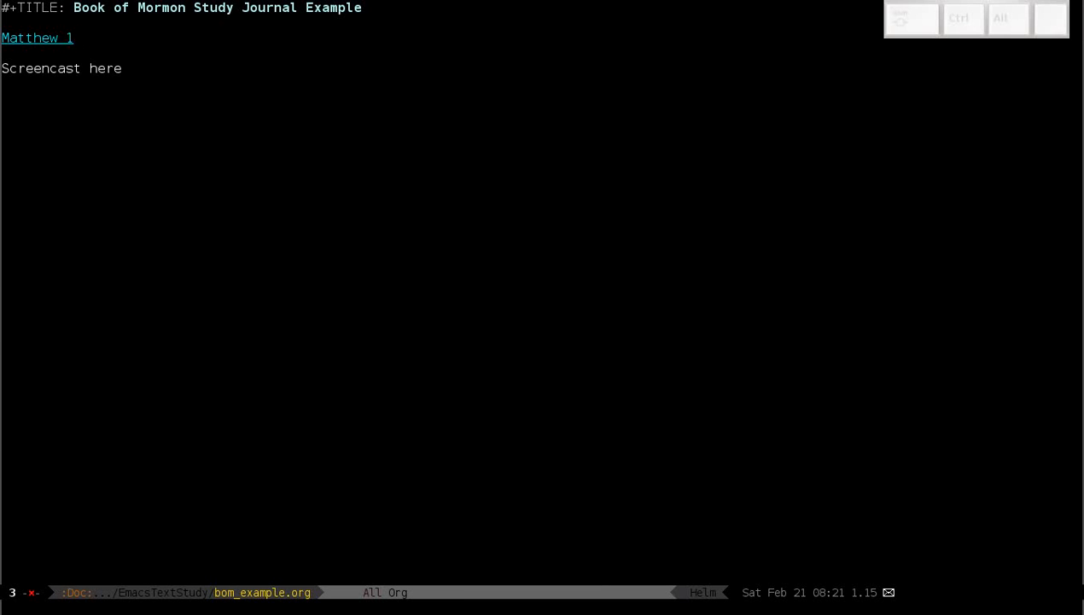
{"action": "left_click", "coordinate": [38, 38]}
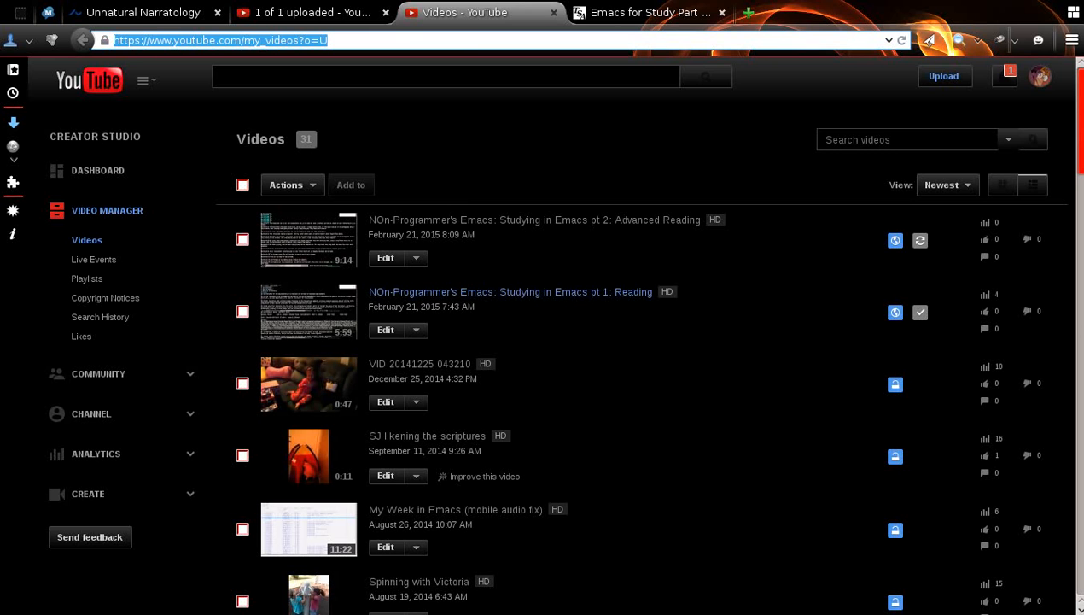
Write an Org link to the toryanderson.com emacs-study-part-1 blog post with description 'link'.
{"action": "left_click", "coordinate": [649, 12]}
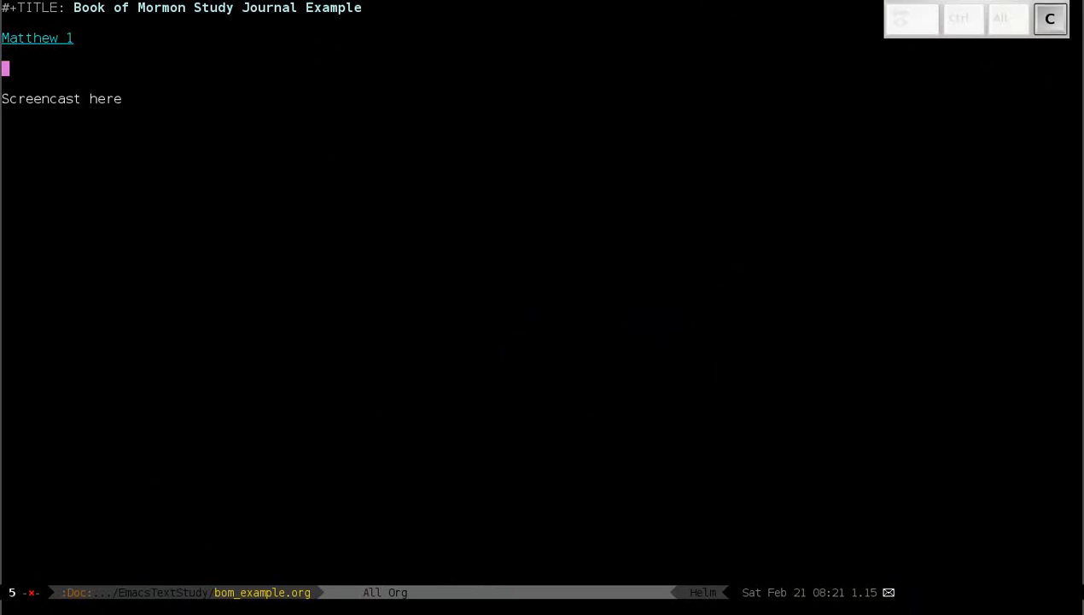
{"action": "type", "text": "http://www.toryanderson.com/tech/emacs-study-part-1-text-scripture-study]]"}
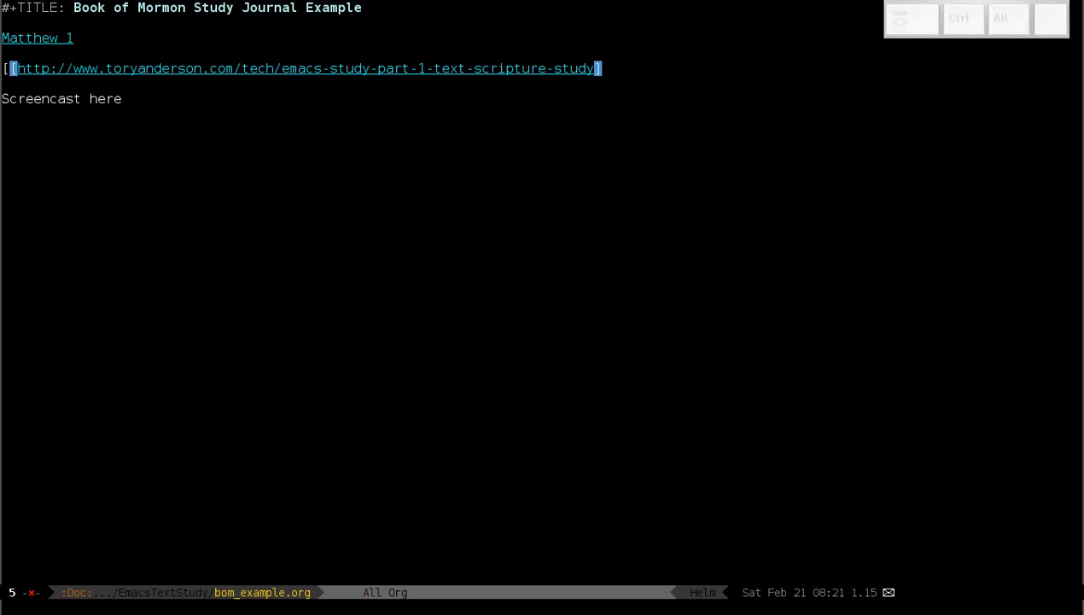
{"action": "type", "text": "["}
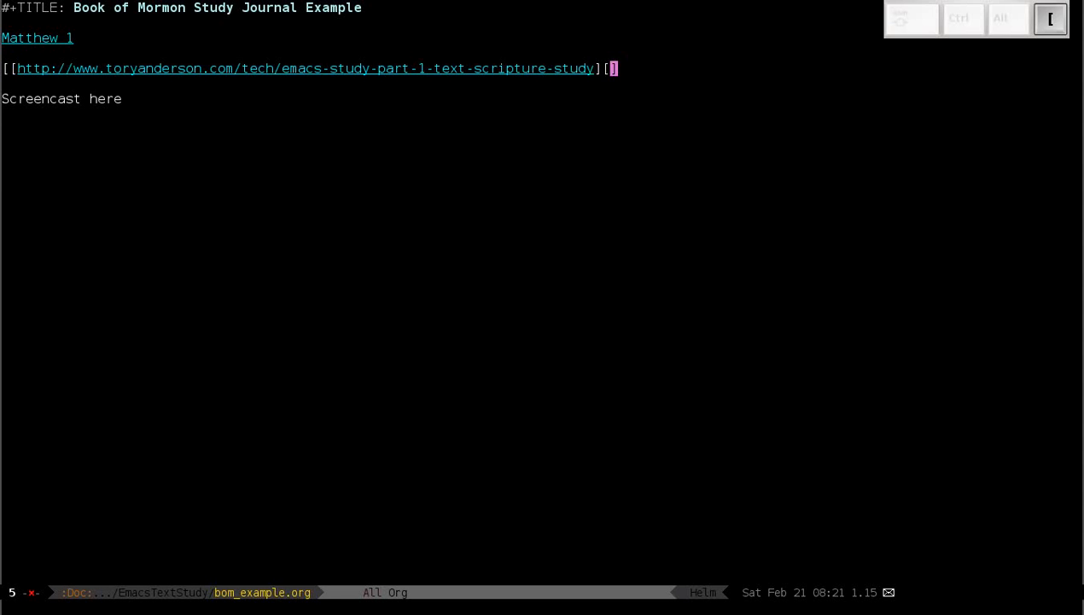
{"action": "type", "text": "link"}
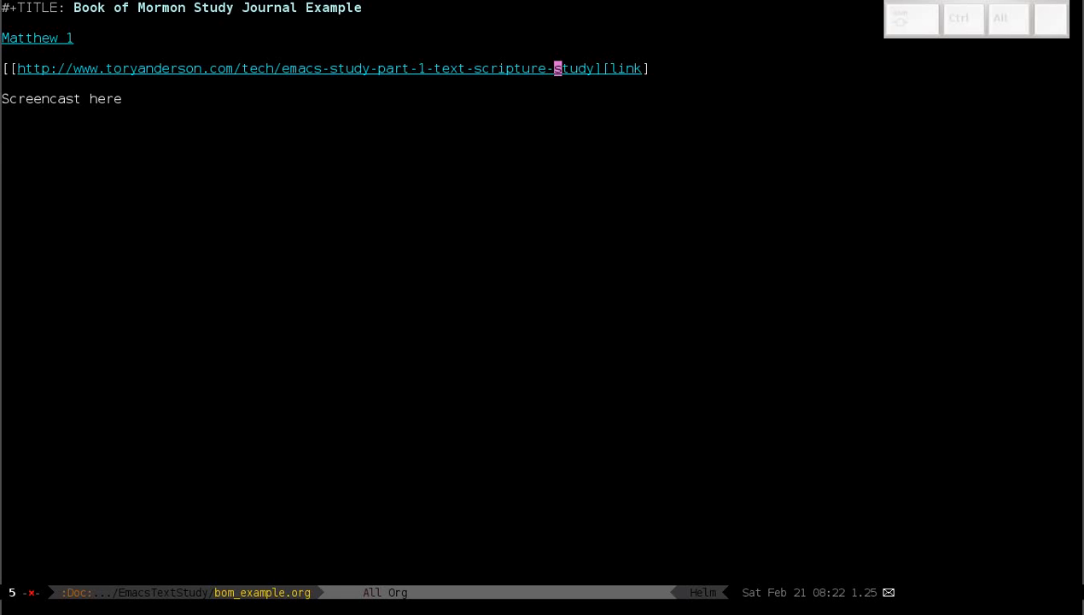
Close the blog link, start a new line, and begin inserting the Abinadi.jpg image link.
{"action": "key", "text": "ctrl"}
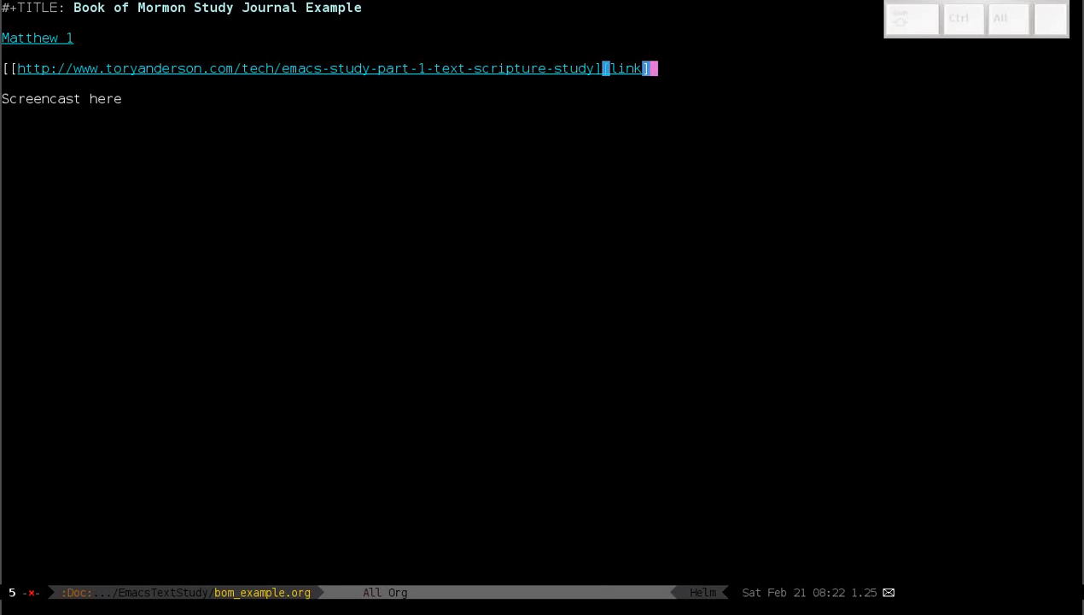
{"action": "key", "text": "Return"}
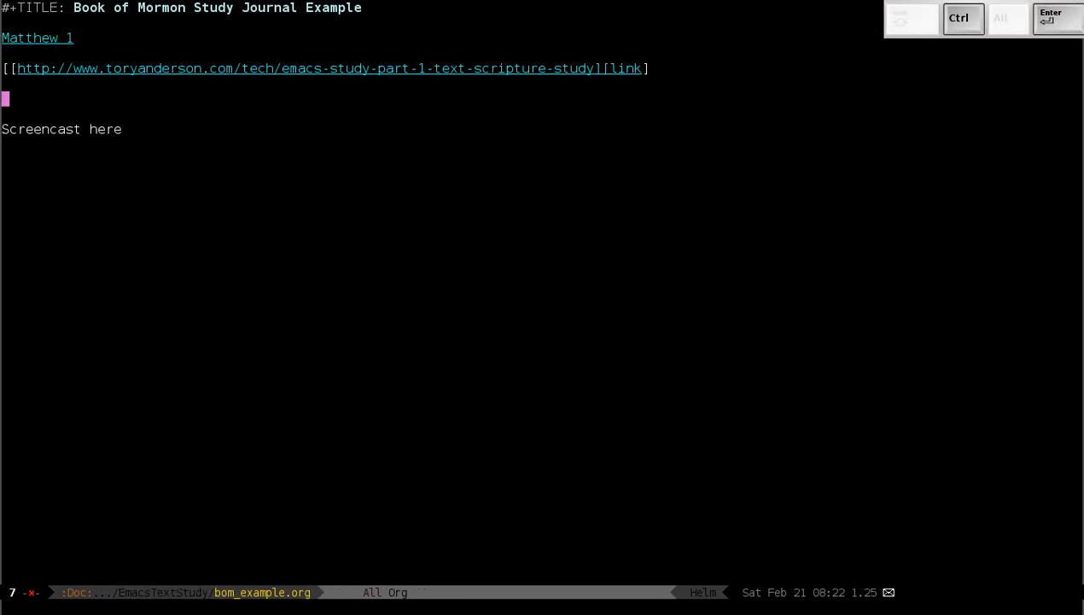
{"action": "key", "text": "C-c C-l"}
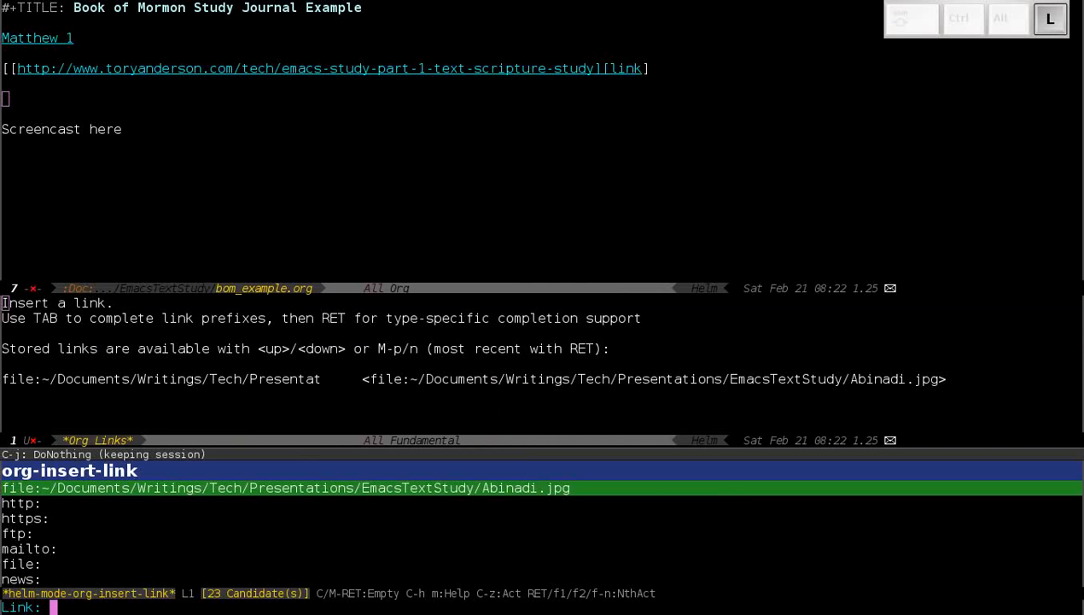